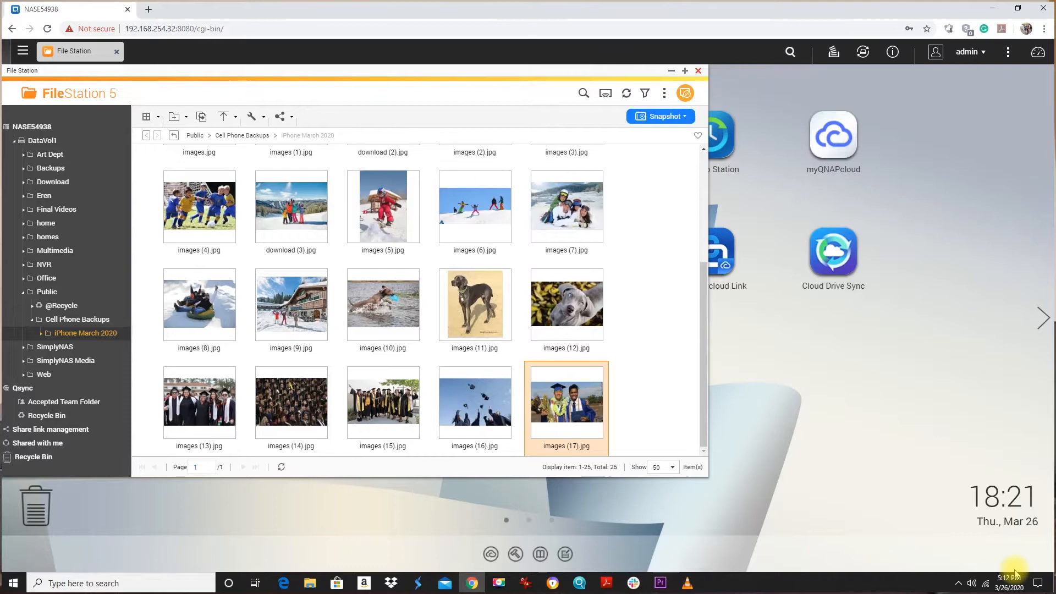
# Step: Start a link-only share for images (17).jpg from its context menu
pyautogui.rightClick(567, 404)
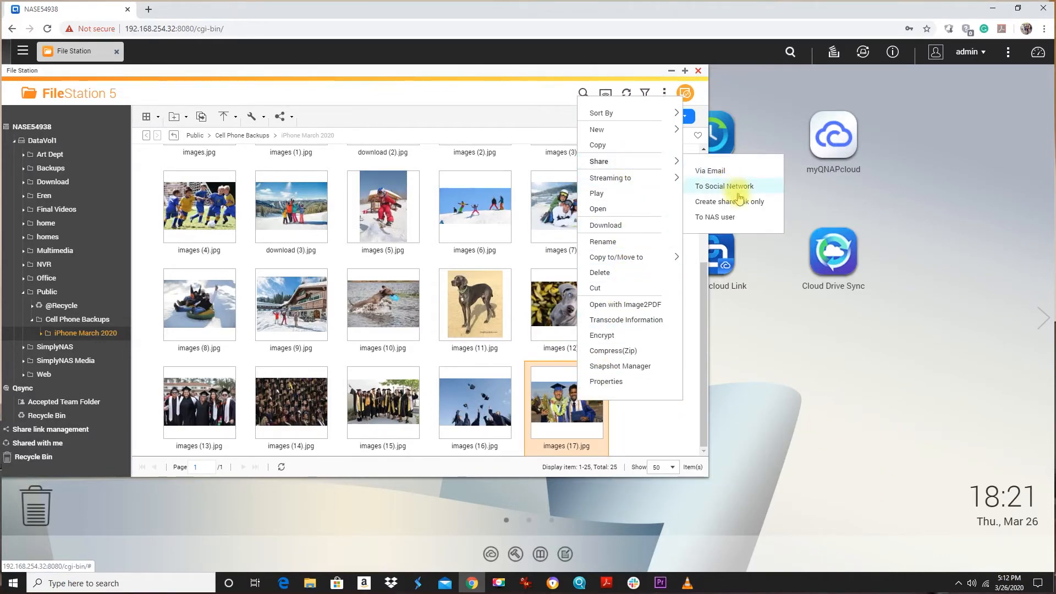
pyautogui.click(730, 201)
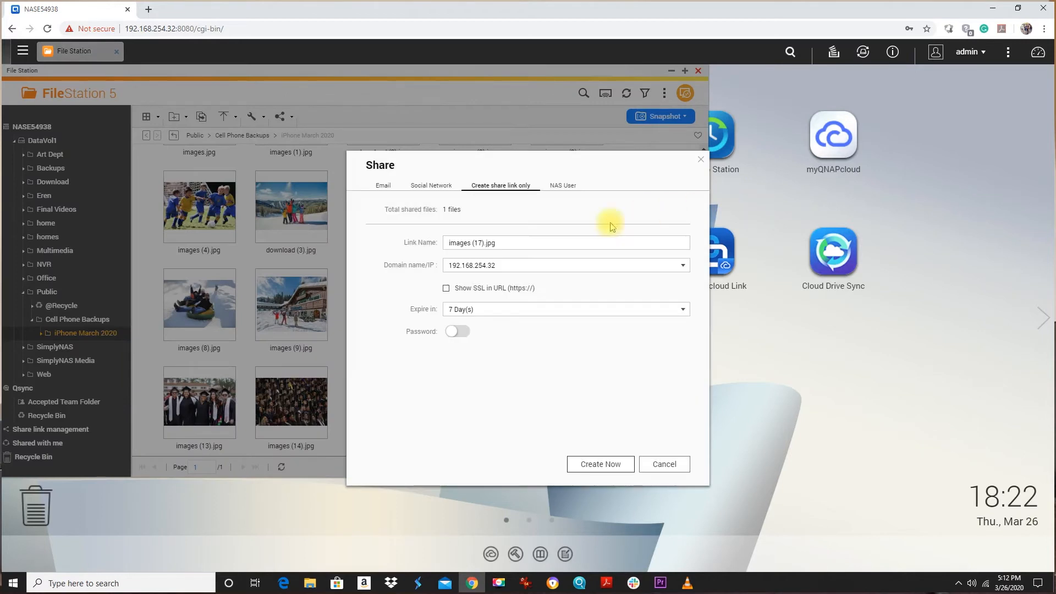
pyautogui.moveTo(482, 305)
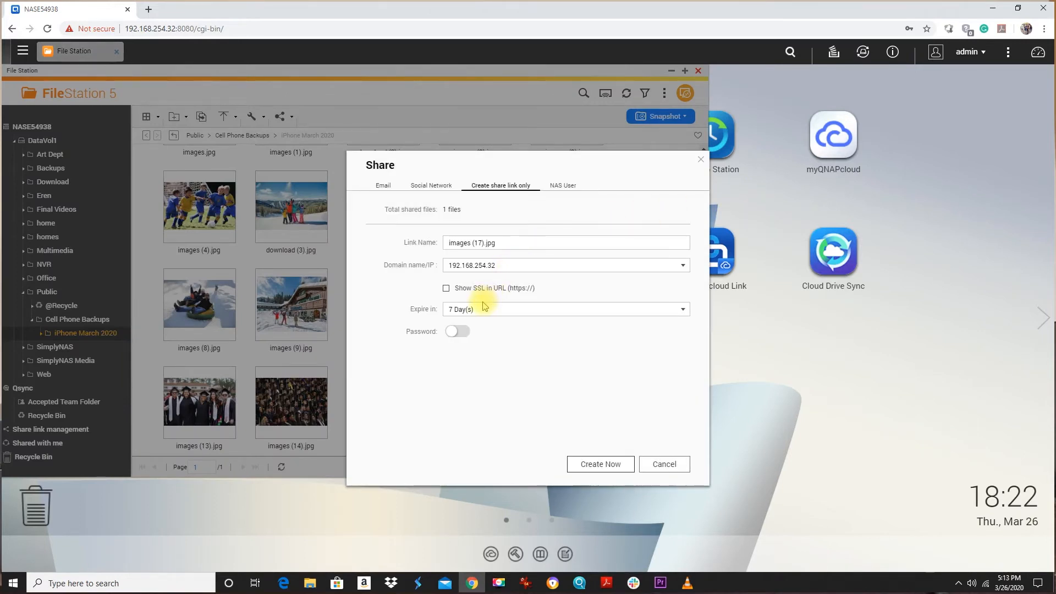
# Step: Toggle password protection on and off, then create the share link expiring 2020/04/02
pyautogui.click(456, 331)
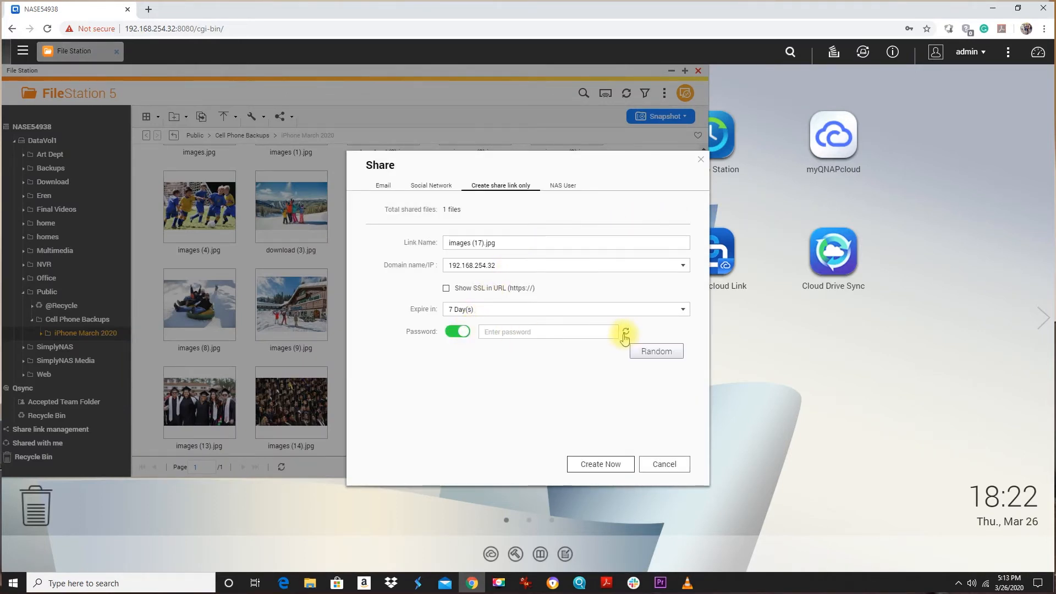
pyautogui.click(457, 331)
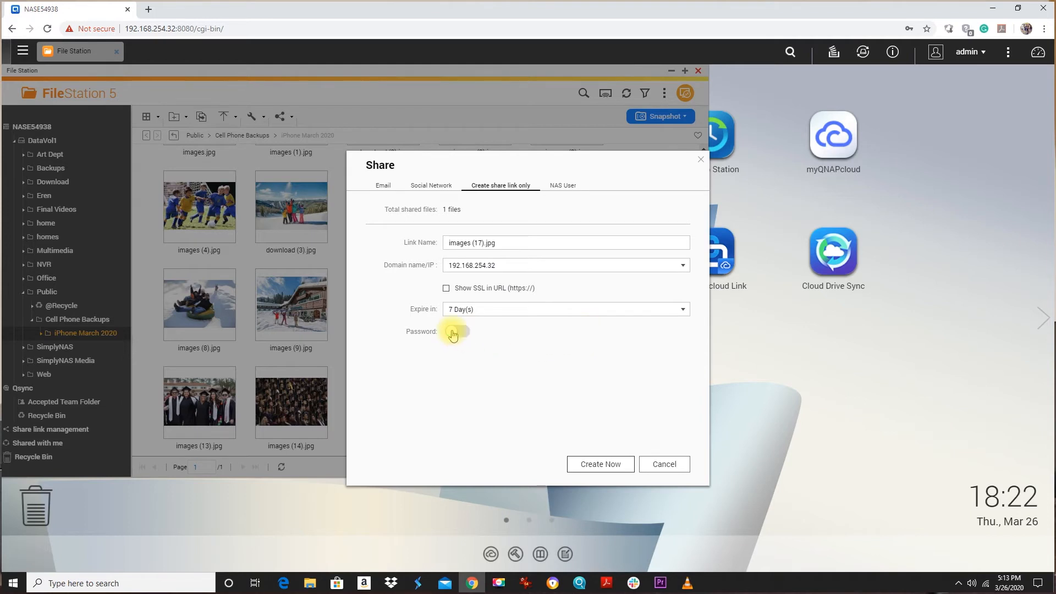
pyautogui.click(598, 464)
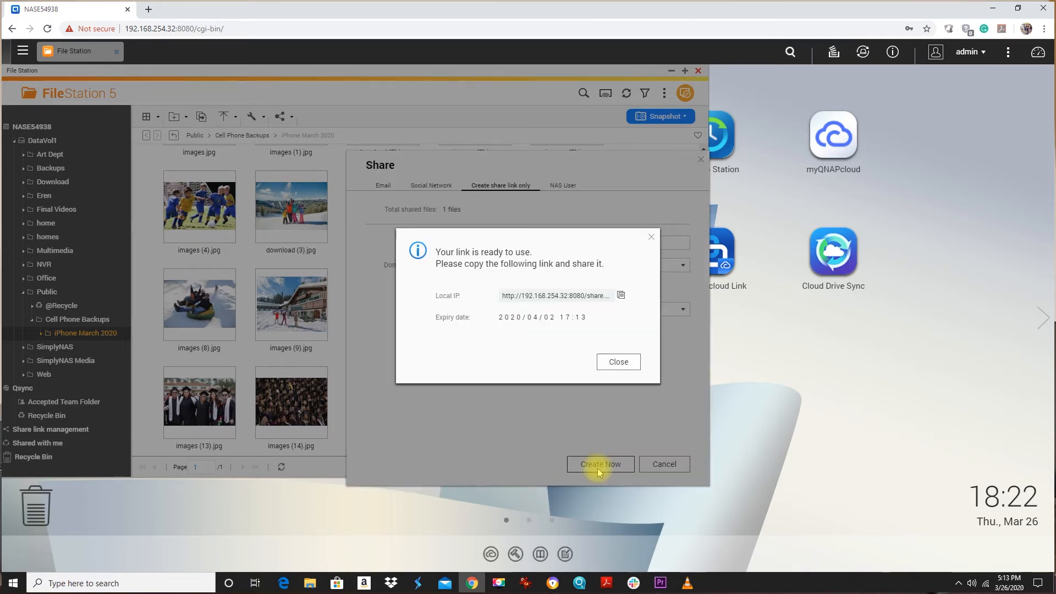
pyautogui.click(598, 464)
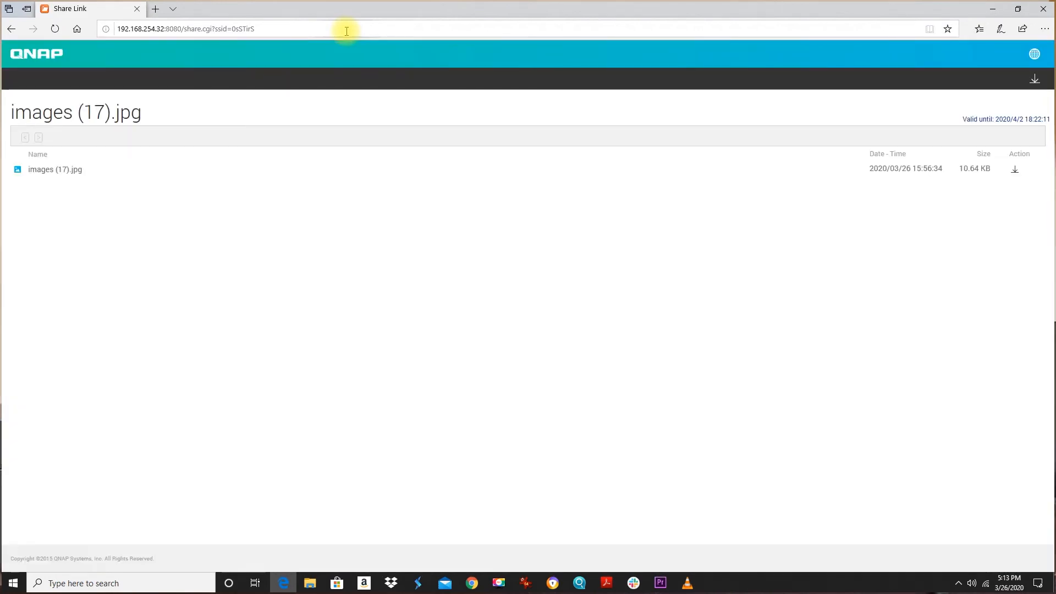
pyautogui.moveTo(411, 109)
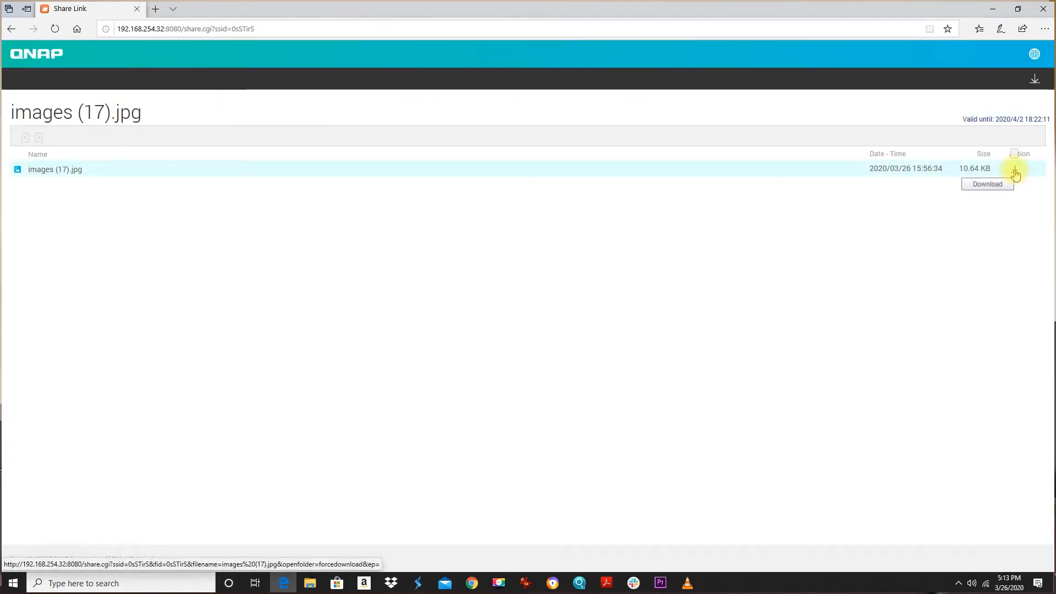
# Step: Download images (17).jpg from the share page and view it in Photos
pyautogui.click(1014, 168)
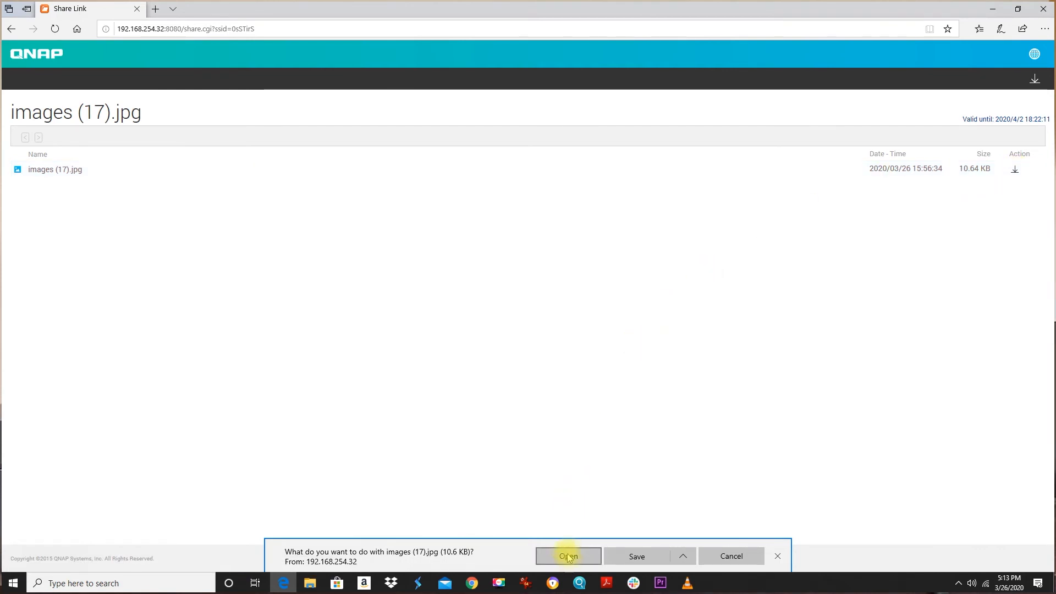
pyautogui.click(567, 557)
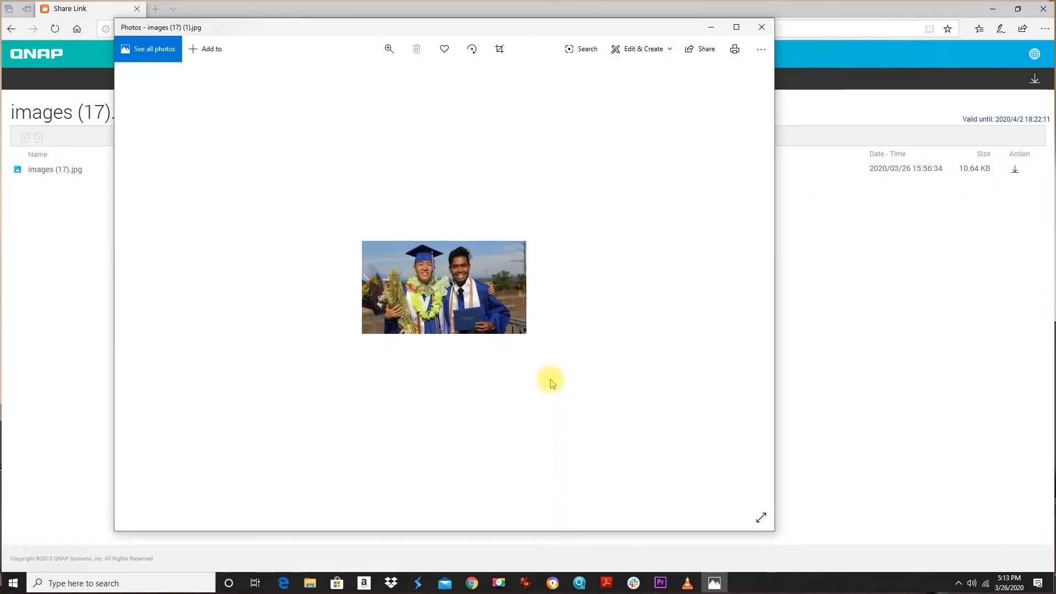